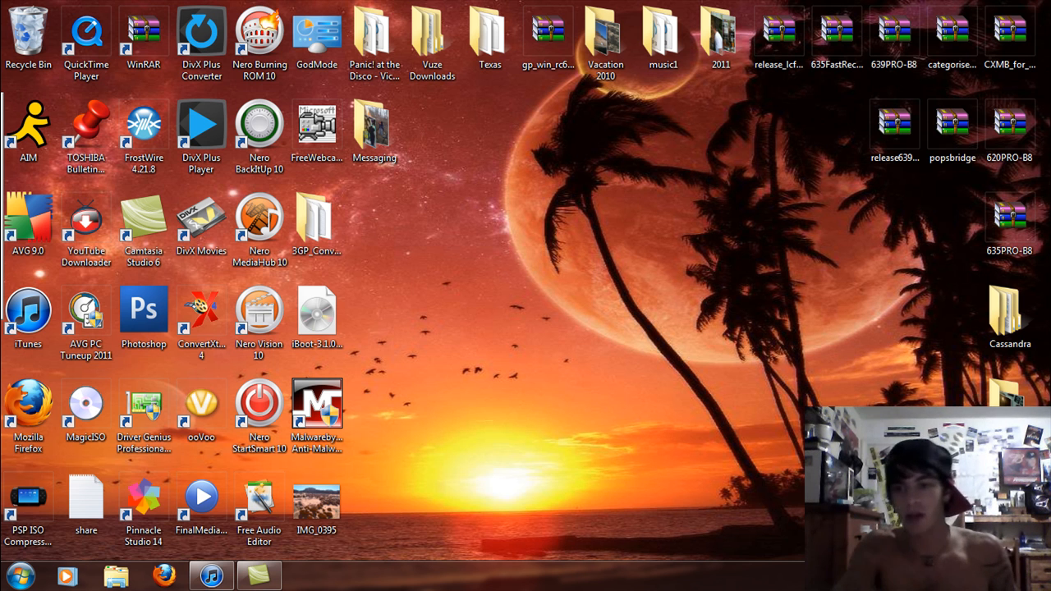
# Open Computer from the Start menu and browse Removable Disk (K:) to confirm its media files.
pyautogui.click(22, 574)
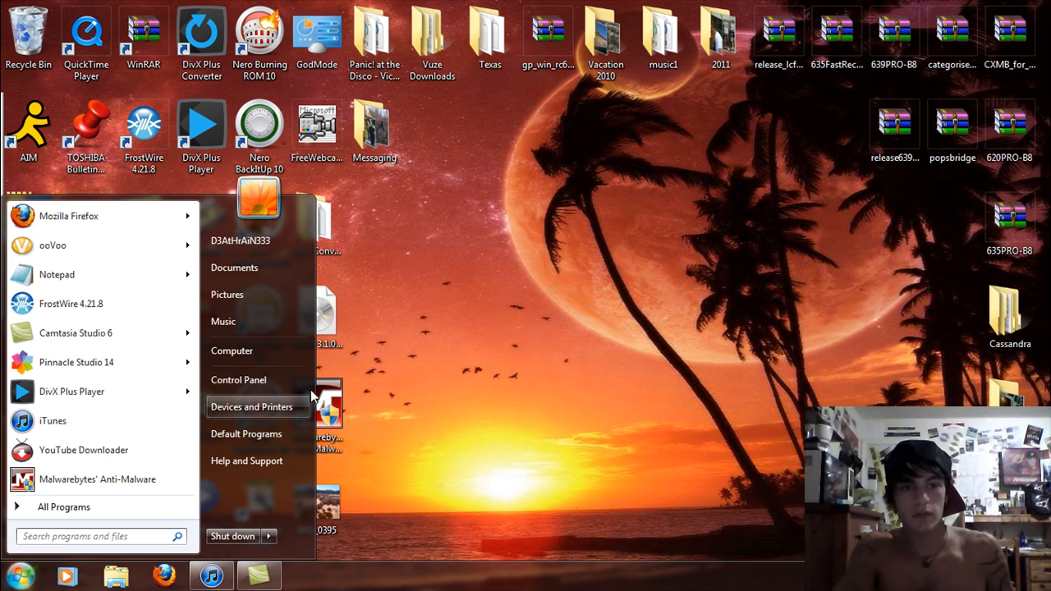
pyautogui.click(231, 350)
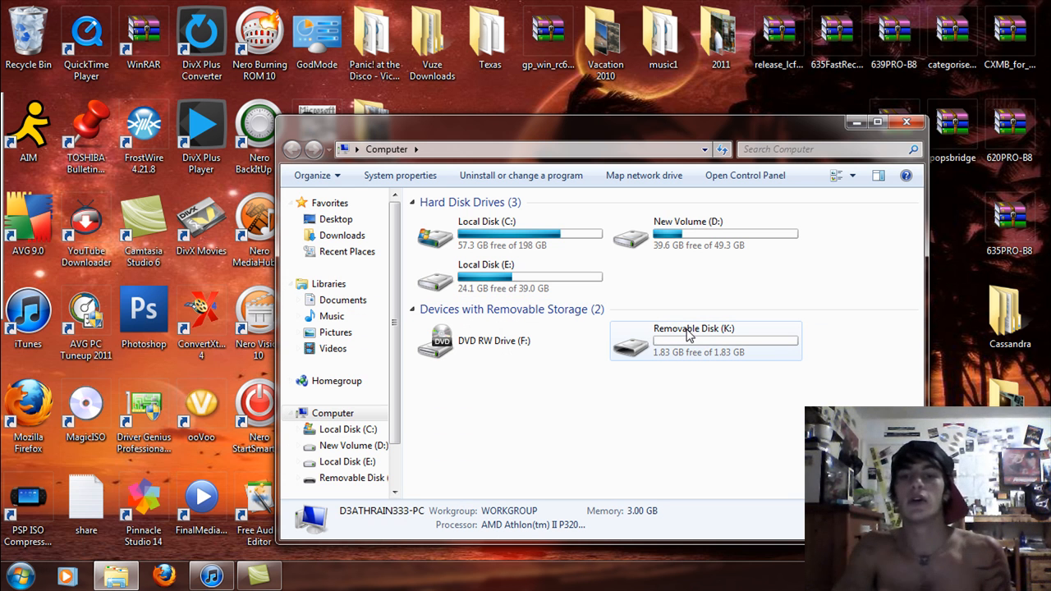
pyautogui.moveTo(677, 351)
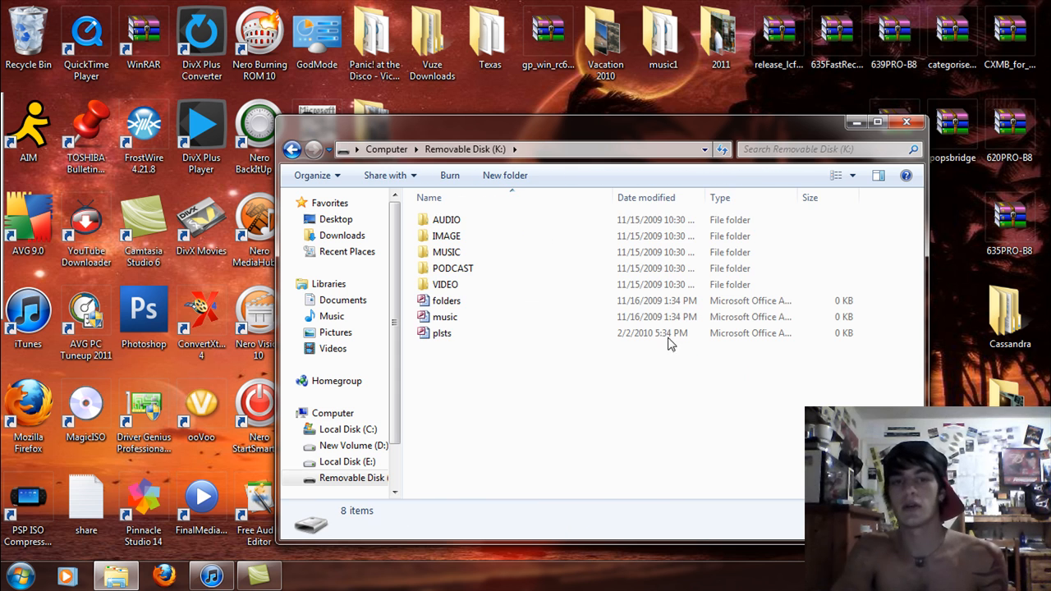
pyautogui.click(292, 148)
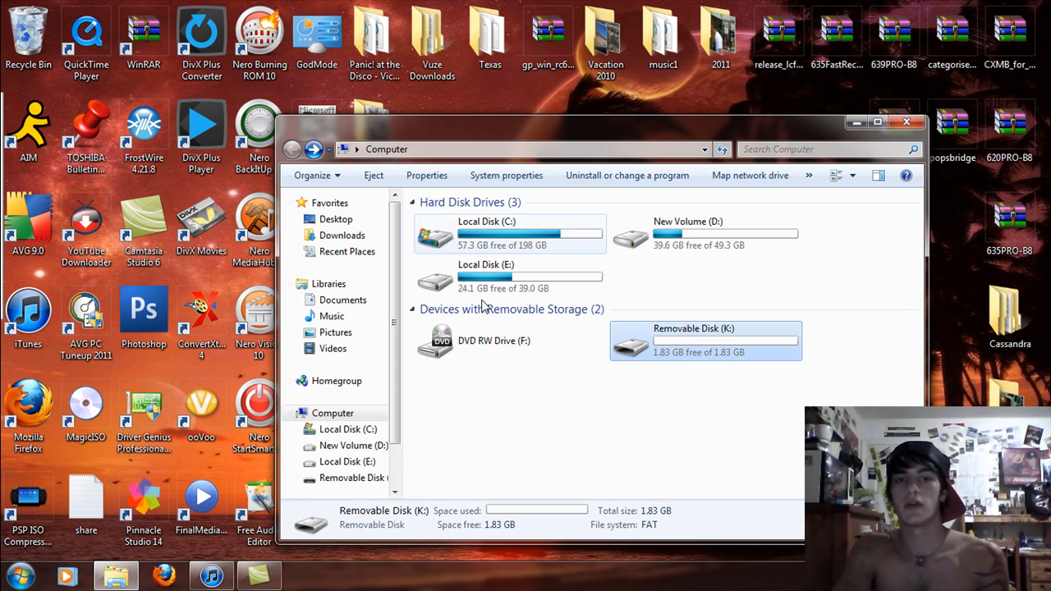
pyautogui.doubleClick(704, 340)
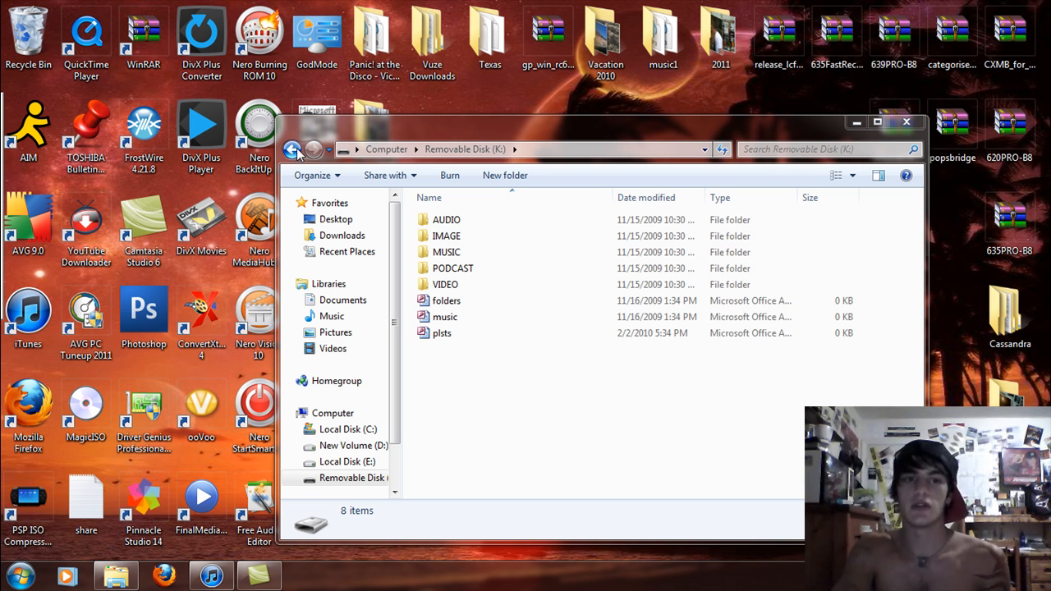
pyautogui.click(292, 149)
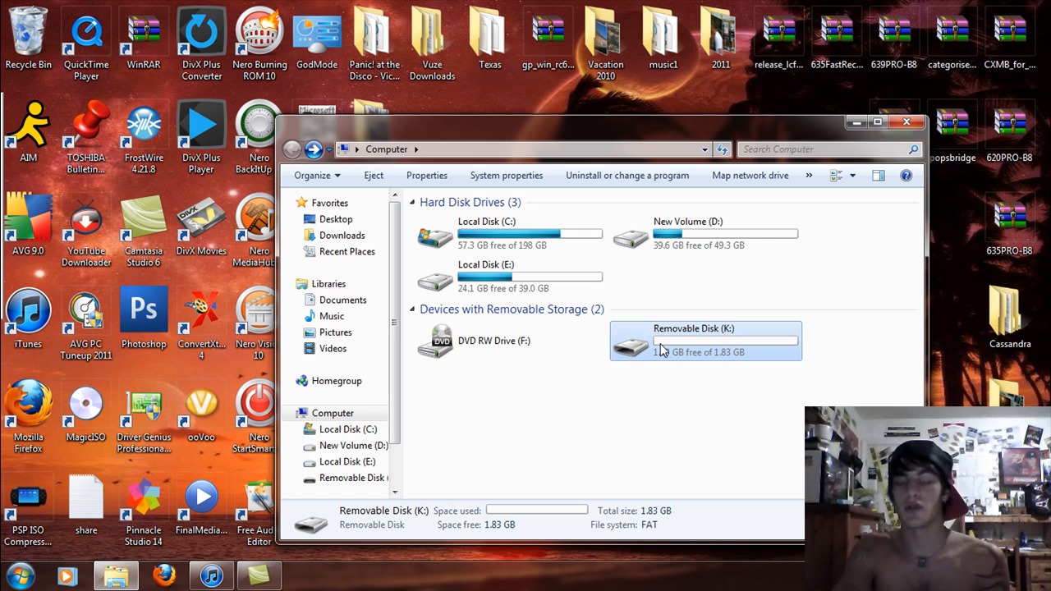
# Open the Format dialog for Removable Disk (K:) and select the FAT file system.
pyautogui.rightClick(706, 340)
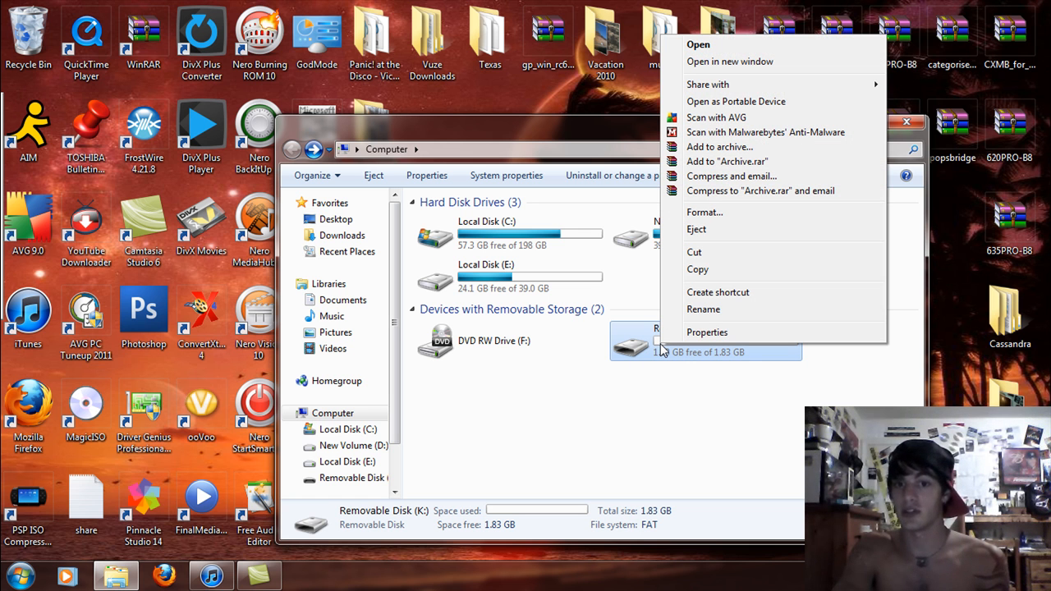
pyautogui.click(509, 276)
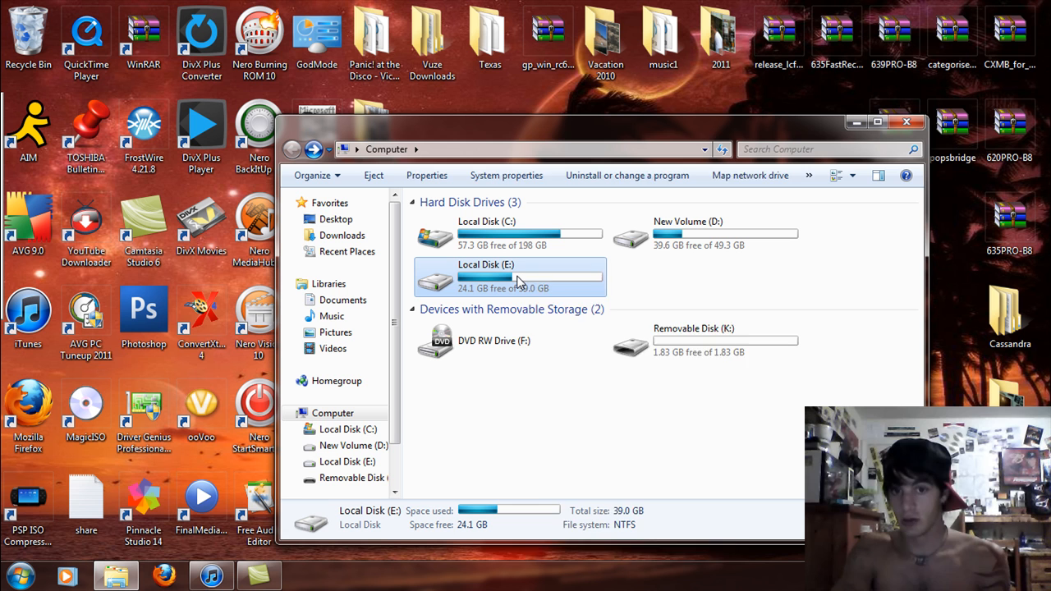
pyautogui.rightClick(513, 278)
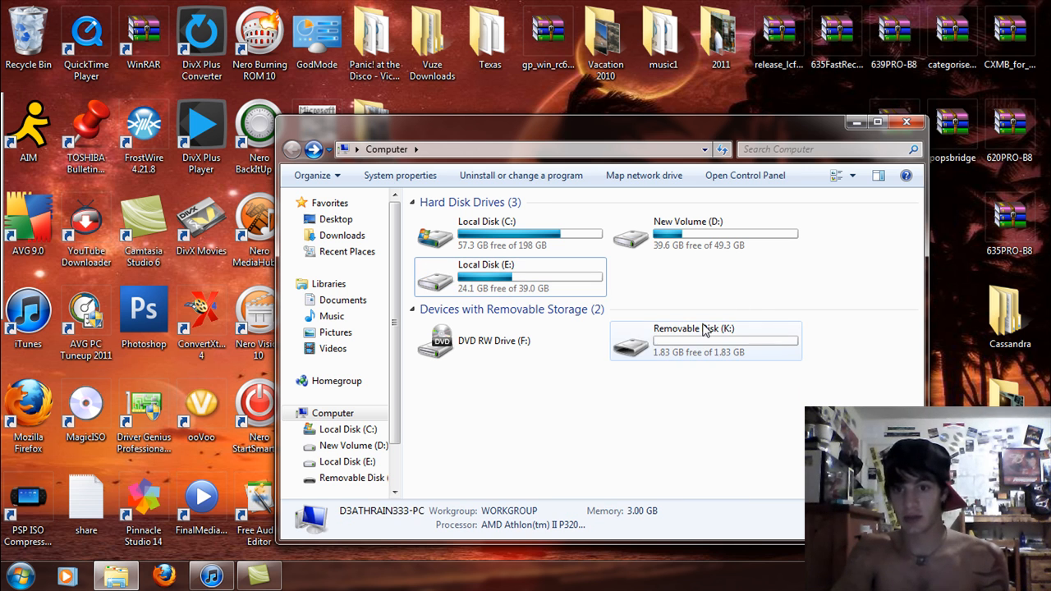
pyautogui.rightClick(705, 340)
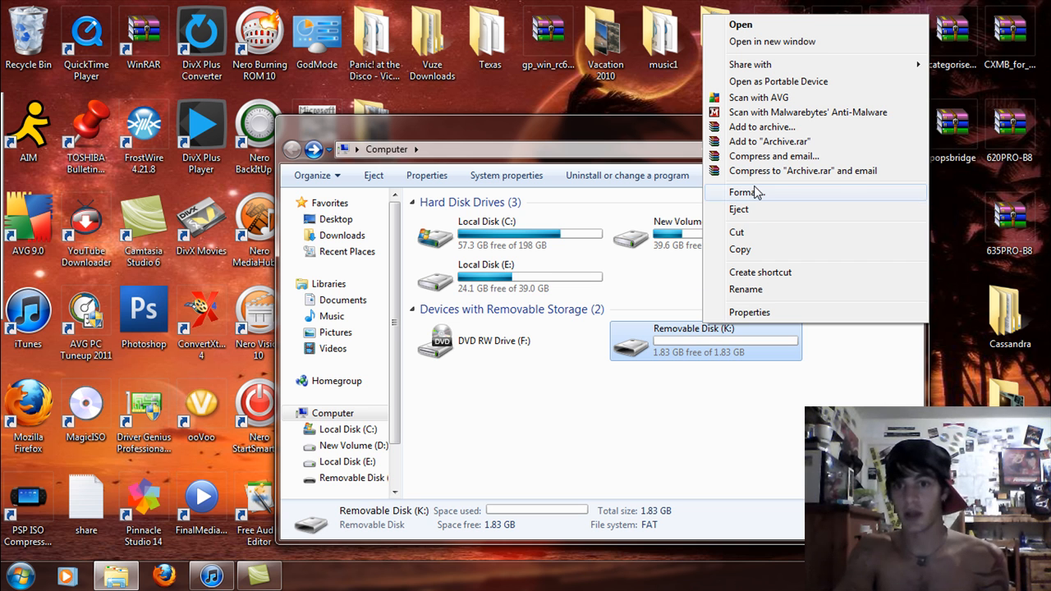
pyautogui.click(744, 192)
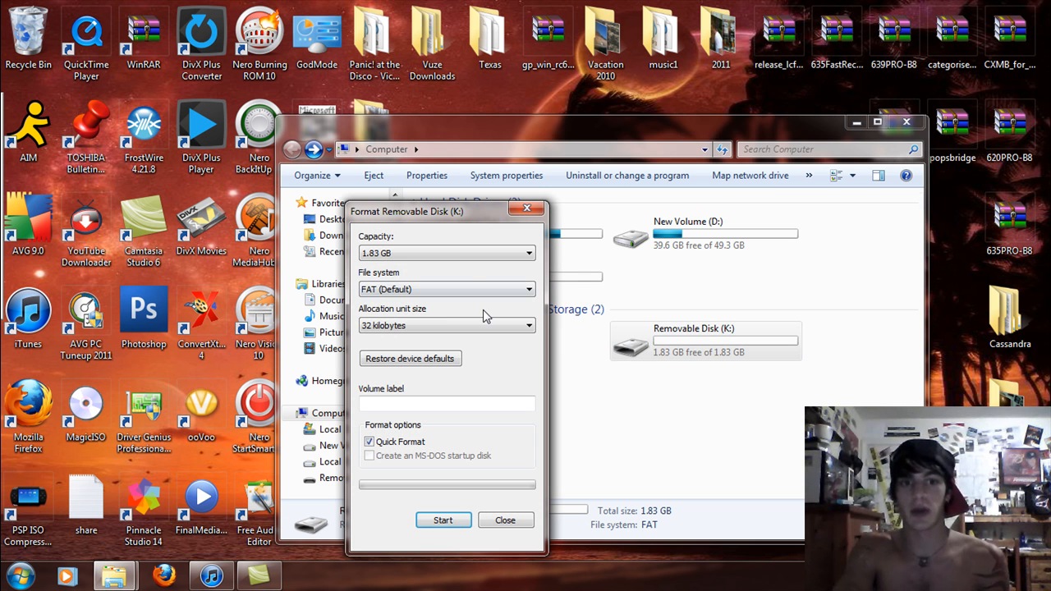
pyautogui.moveTo(505, 359)
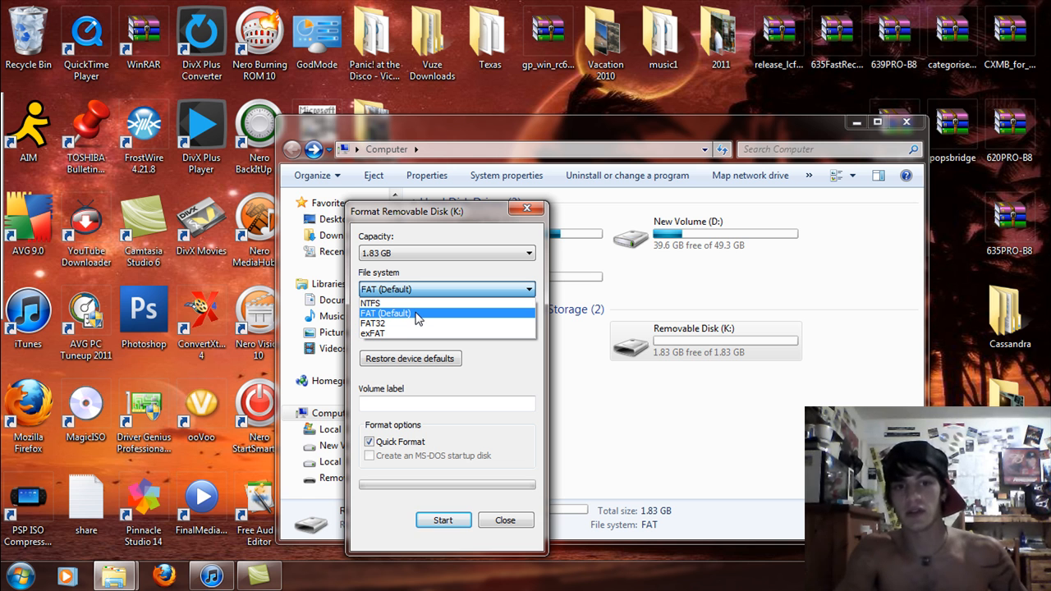
pyautogui.click(385, 313)
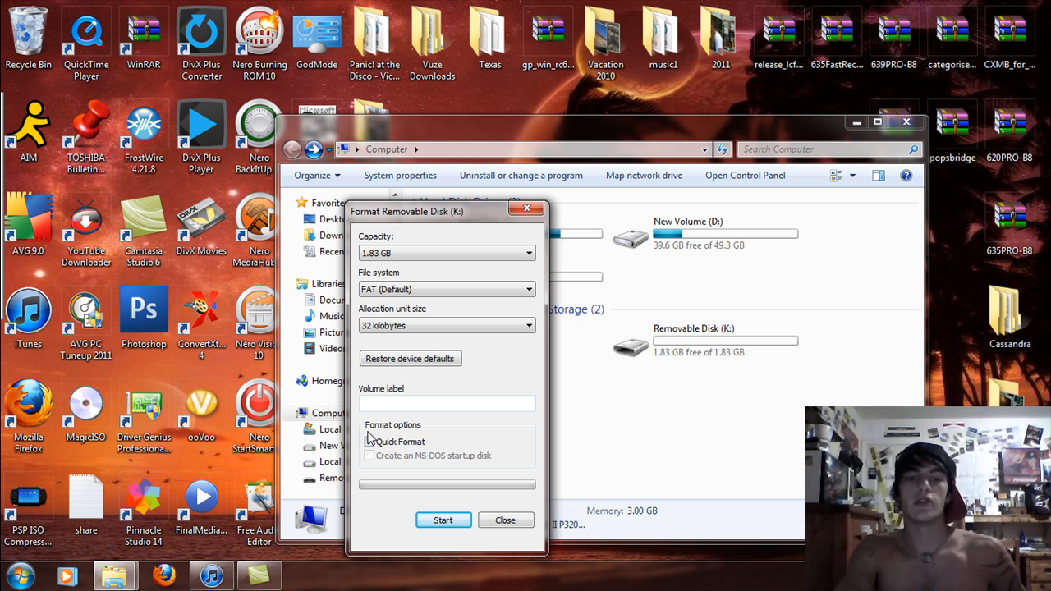
# Run the FAT format on Removable Disk (K:), leaving 1.83 GB free.
pyautogui.click(443, 519)
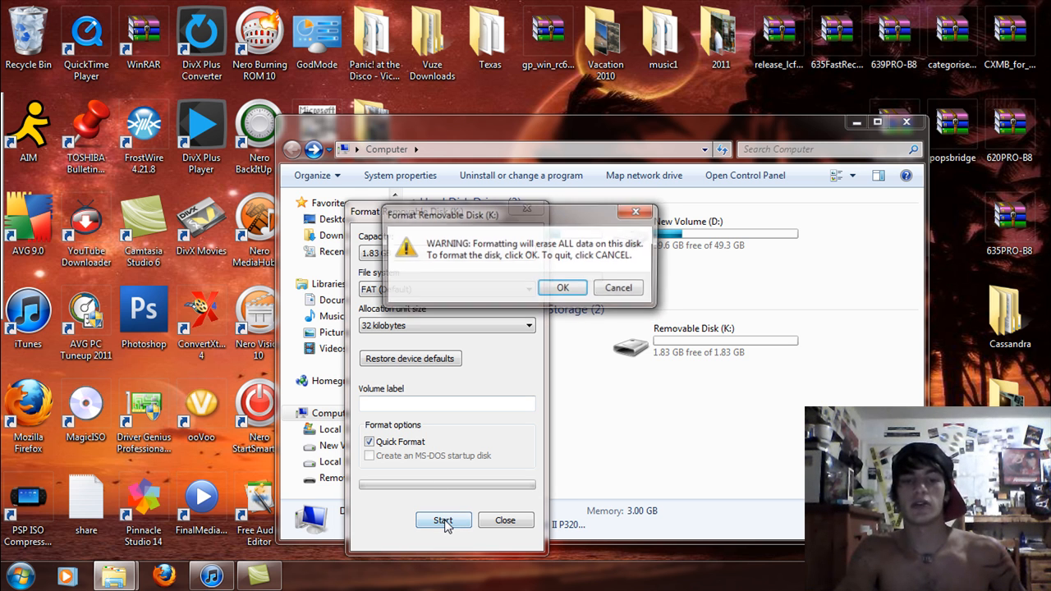
pyautogui.click(444, 520)
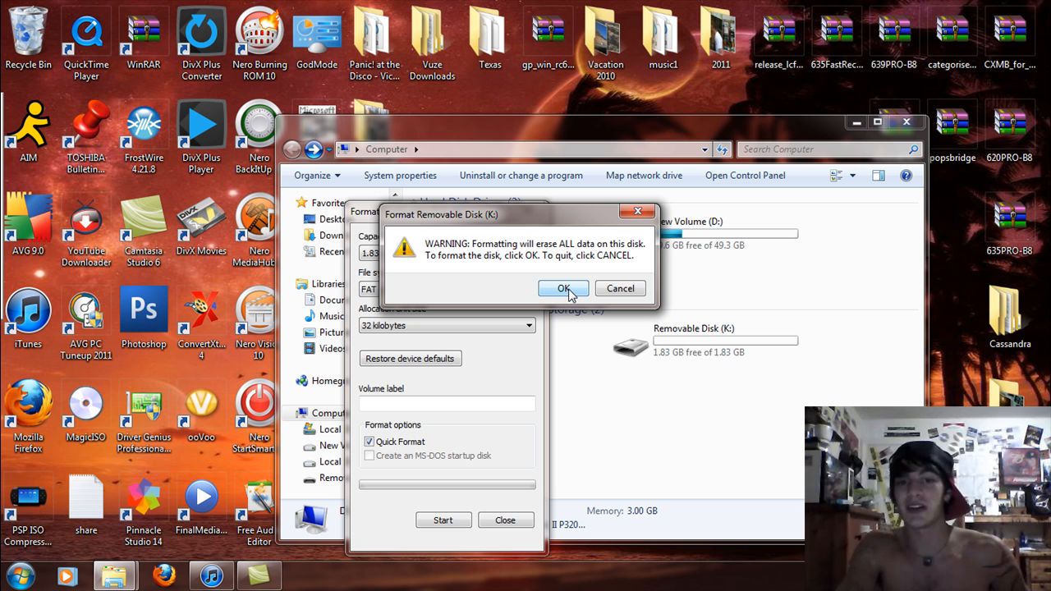
pyautogui.click(564, 289)
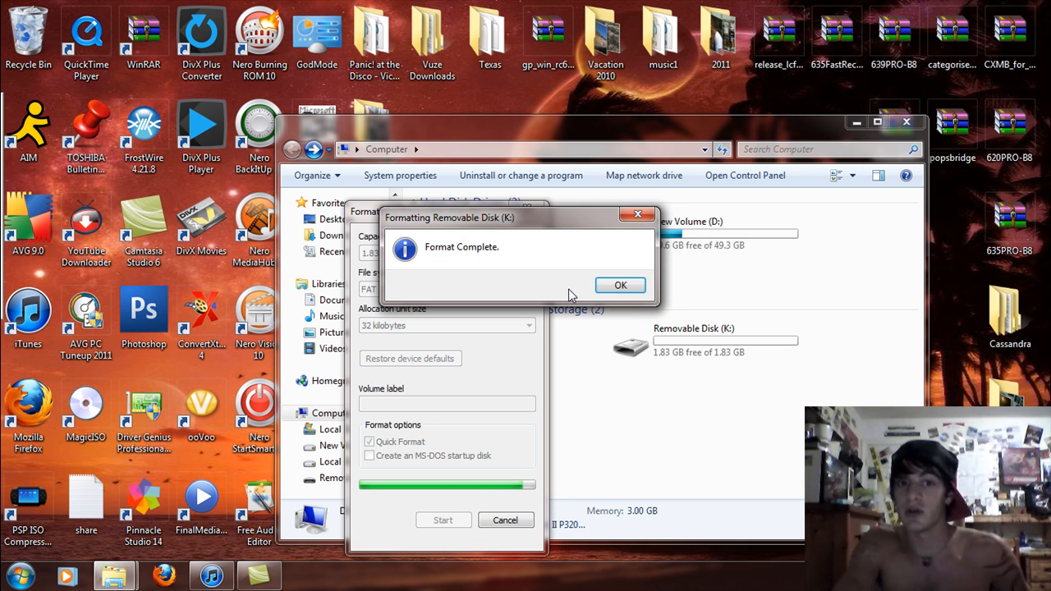
pyautogui.click(620, 285)
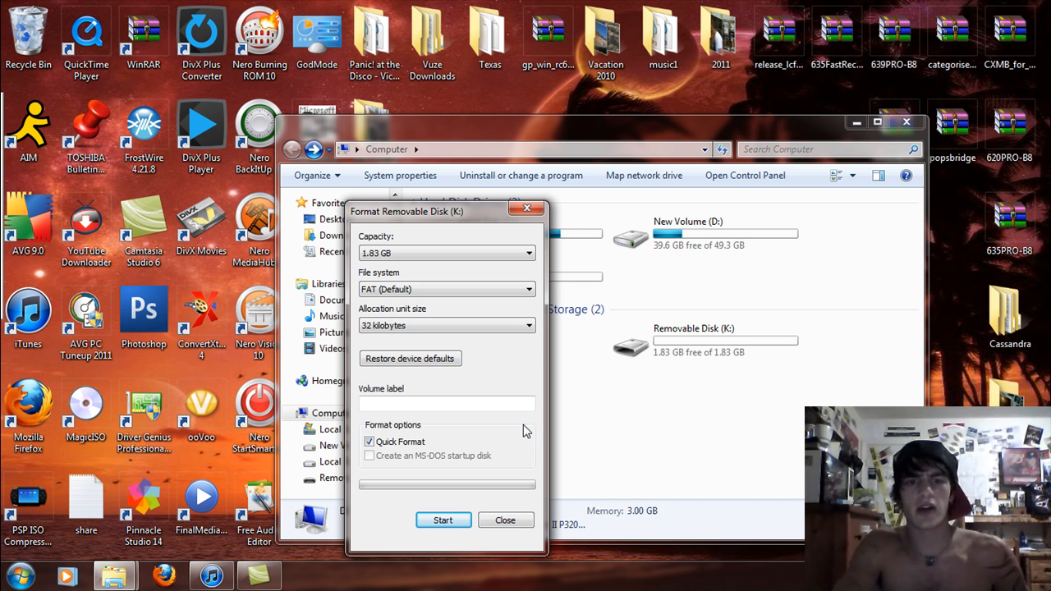
pyautogui.moveTo(527, 323)
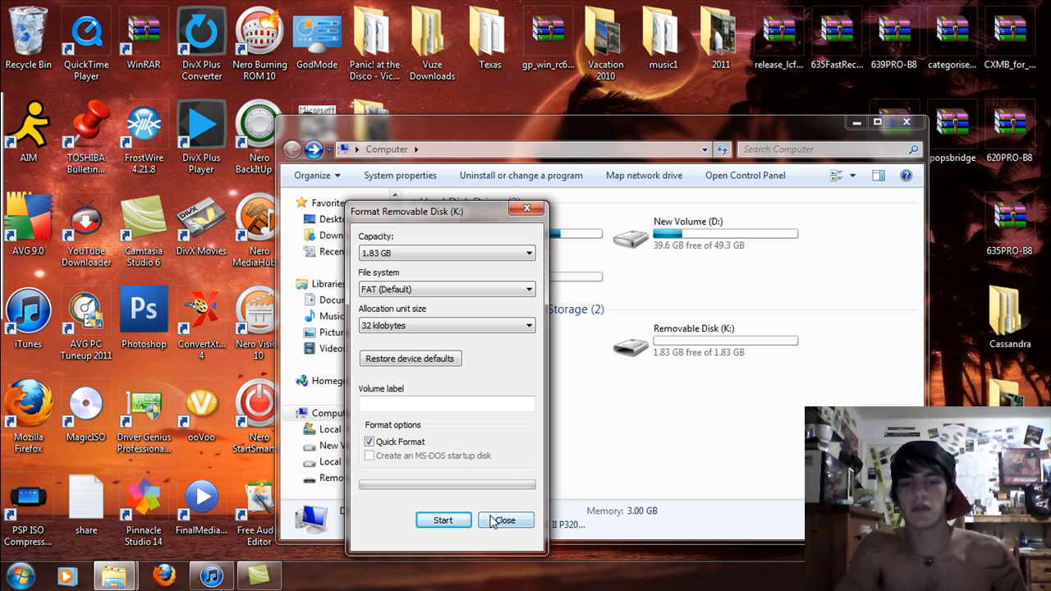
pyautogui.click(505, 520)
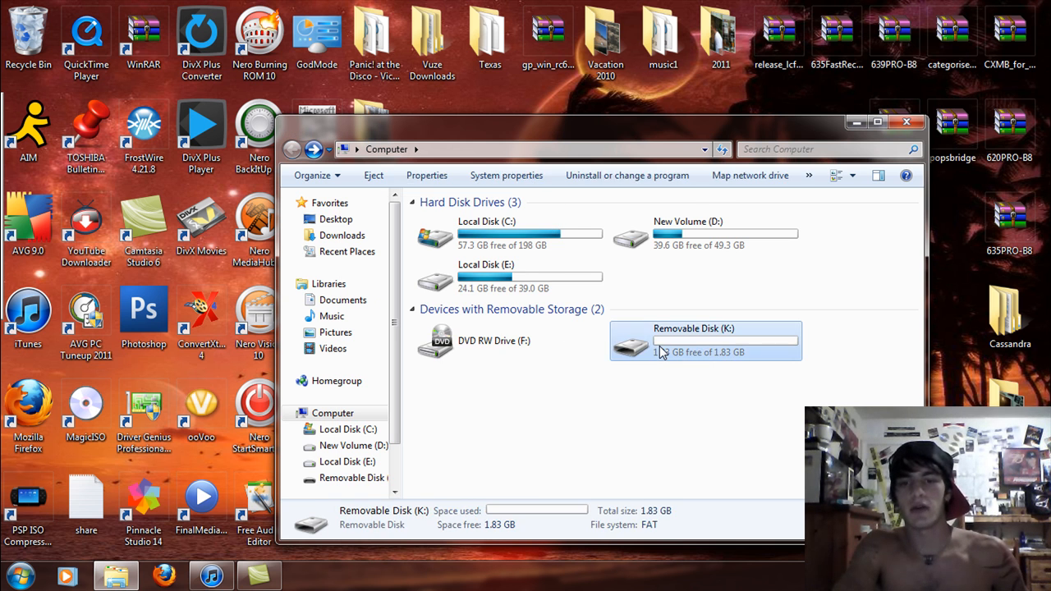
pyautogui.doubleClick(705, 340)
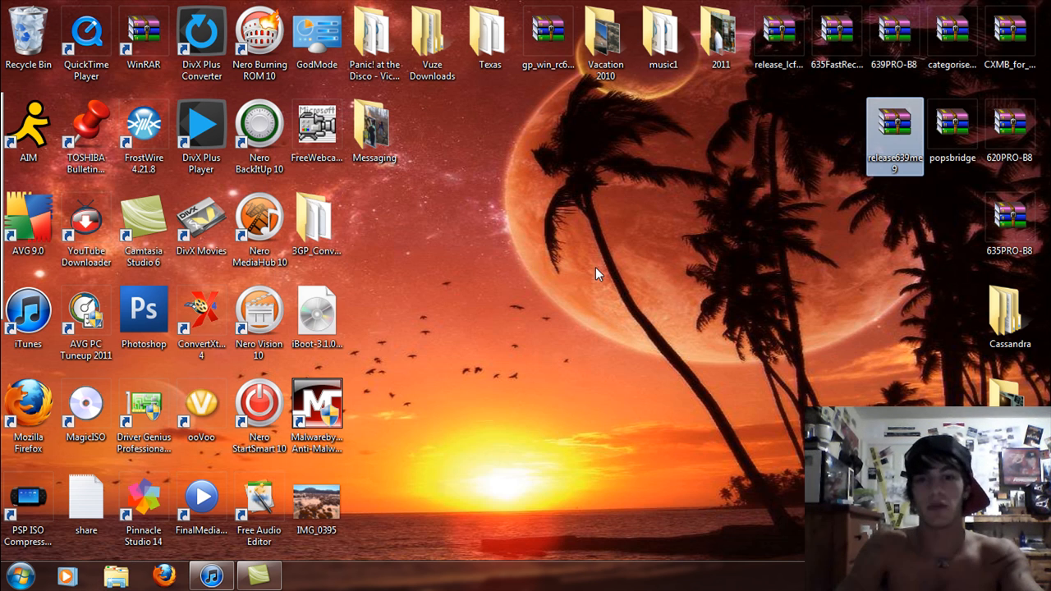
pyautogui.click(20, 575)
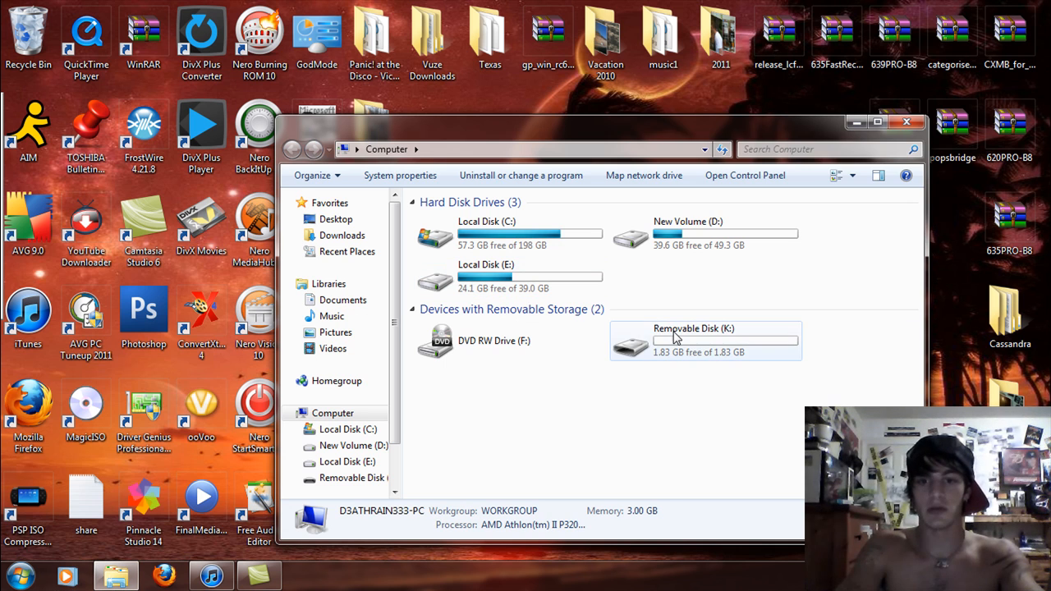
pyautogui.rightClick(704, 339)
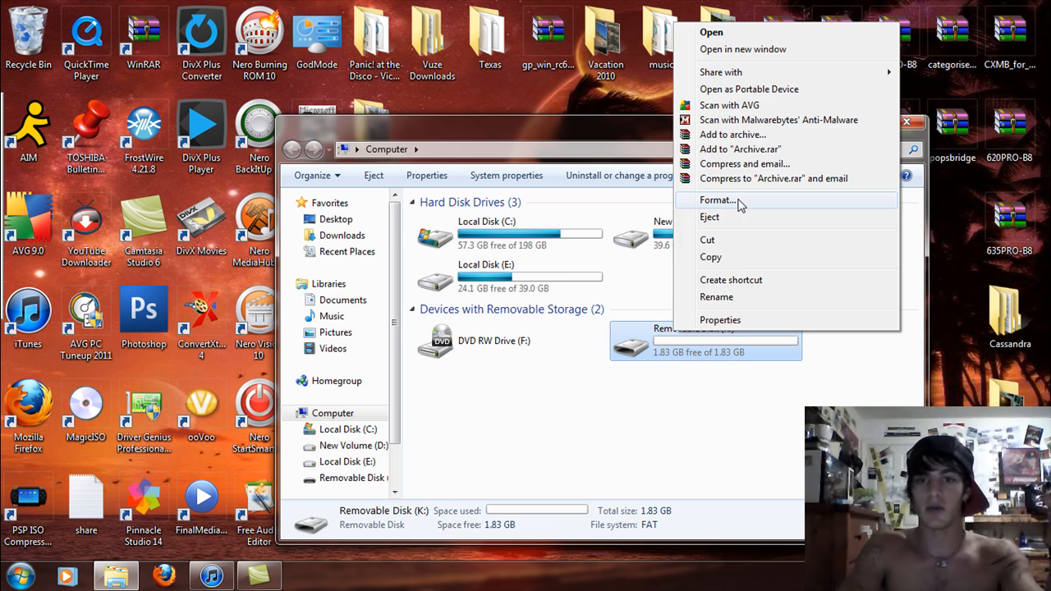
pyautogui.click(718, 199)
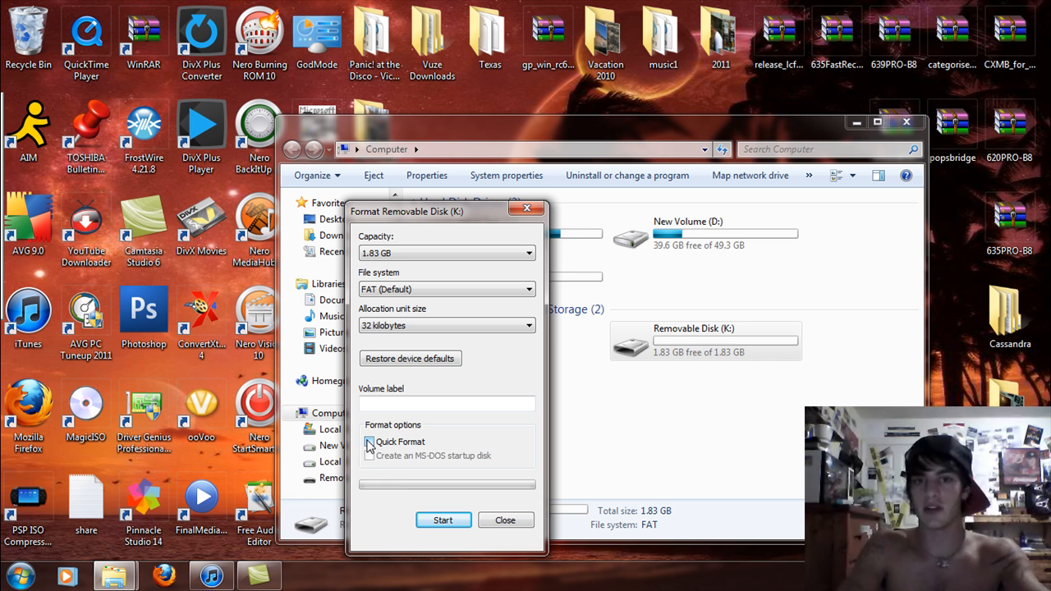
pyautogui.click(505, 519)
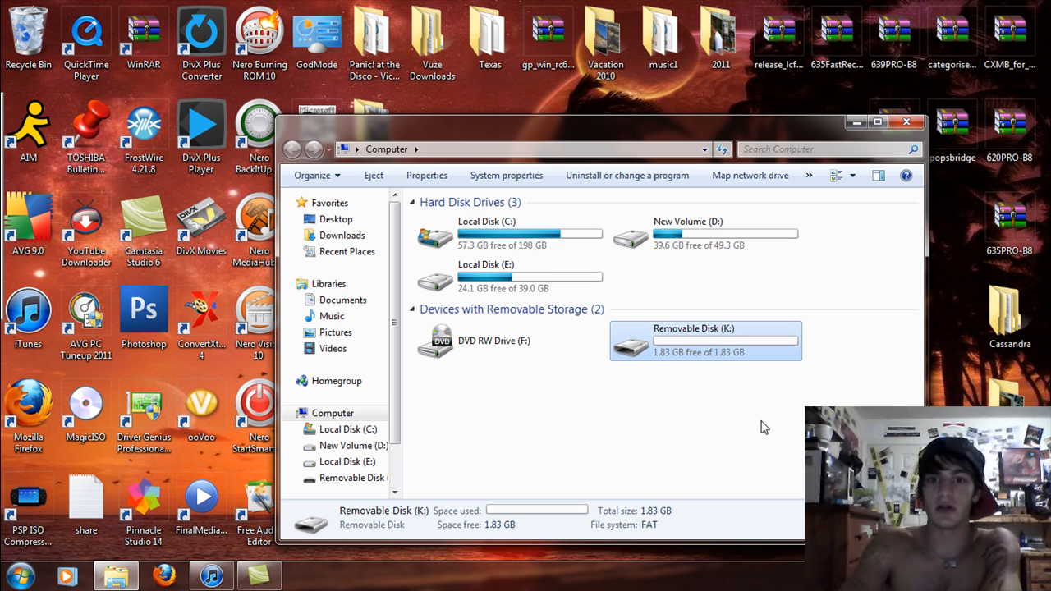
pyautogui.moveTo(858, 279)
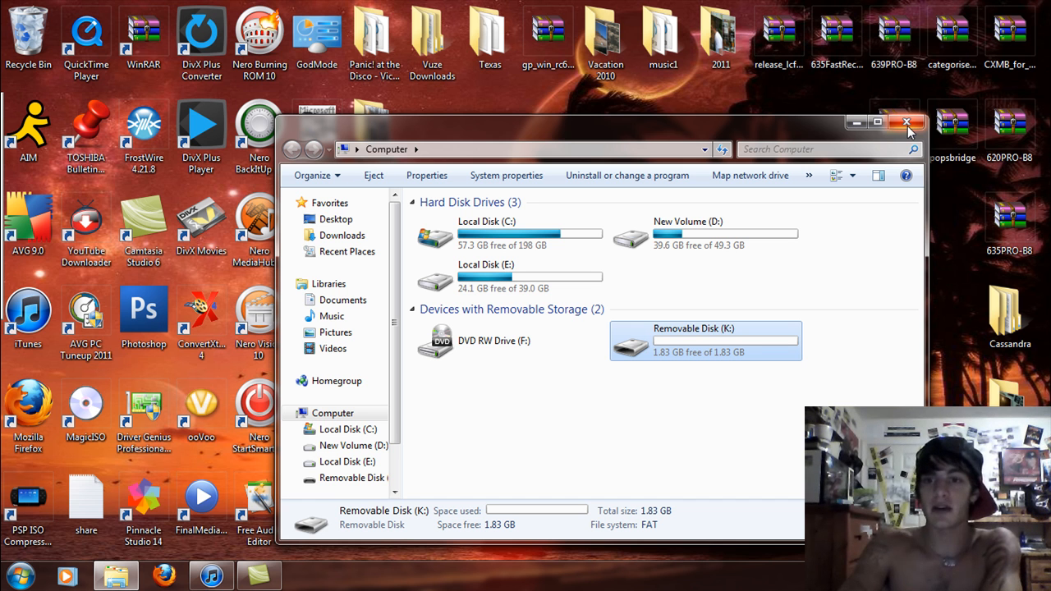
# Close the Computer window with its red X button.
pyautogui.click(906, 123)
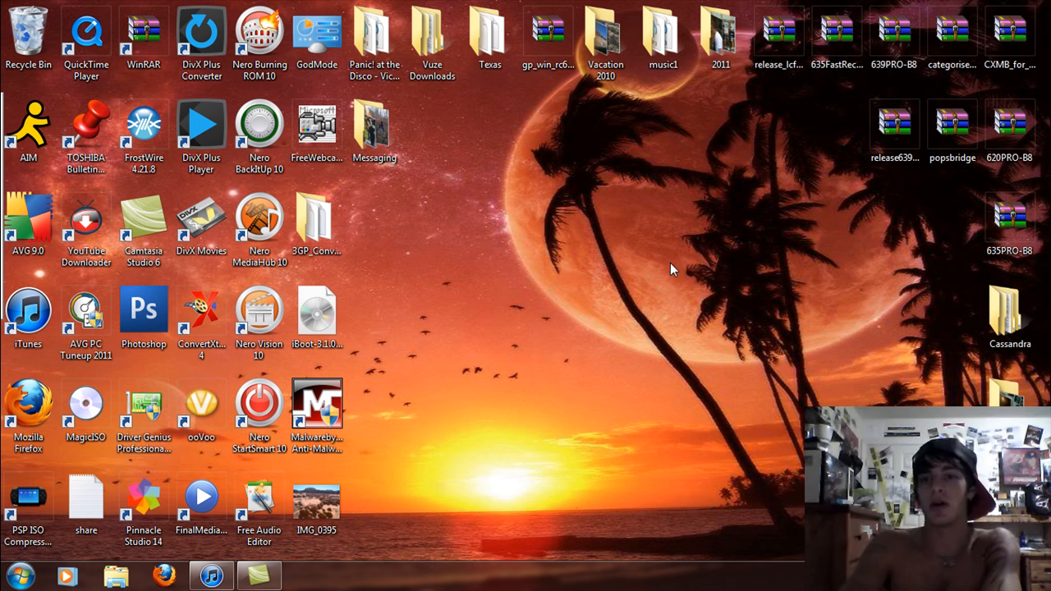
pyautogui.moveTo(673, 279)
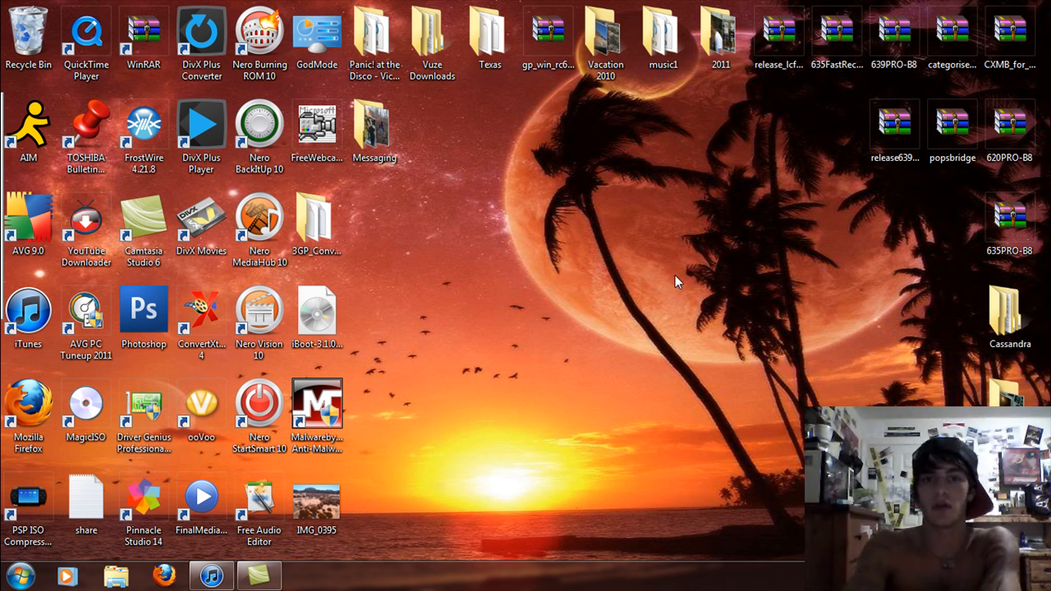